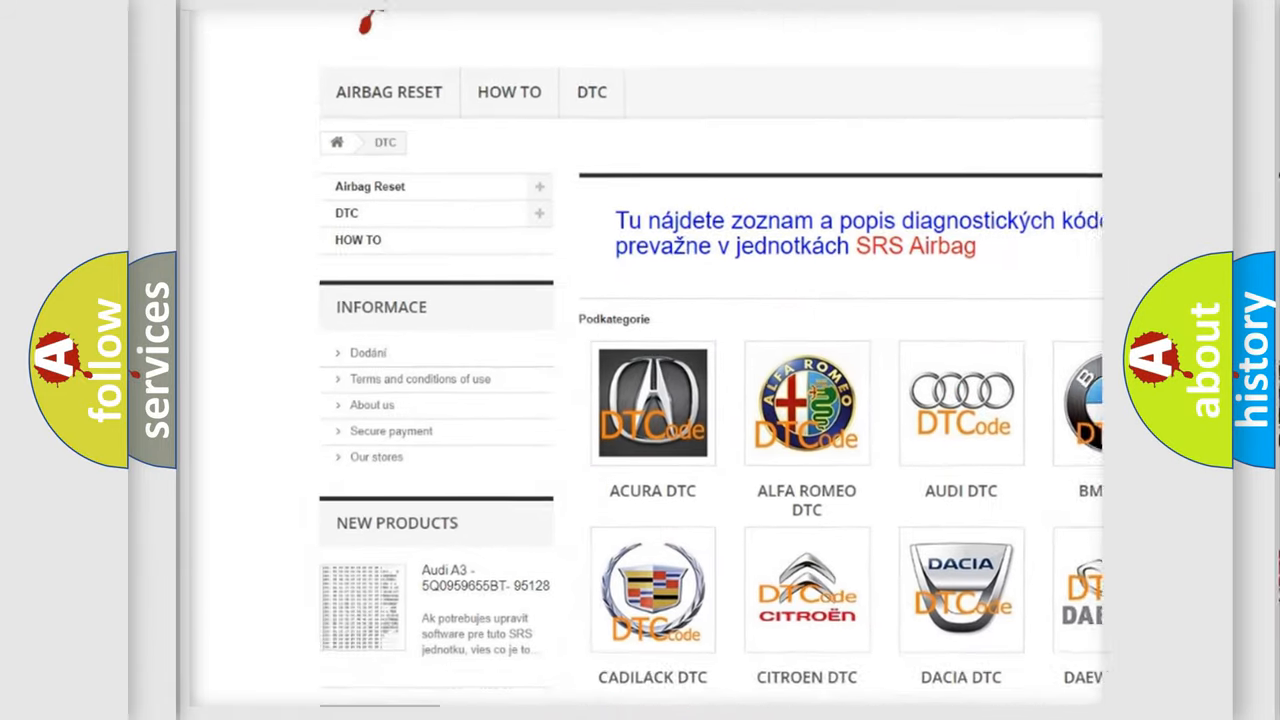
scroll("down", 3)
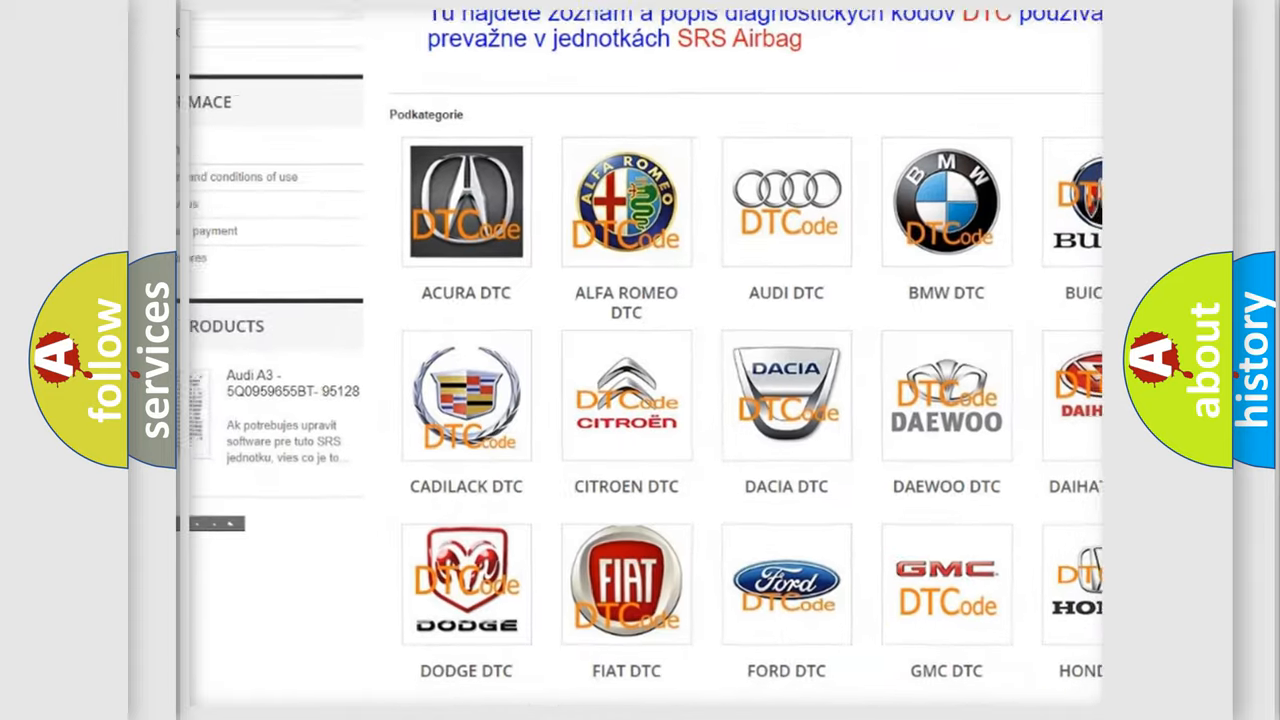
scroll("up", 3)
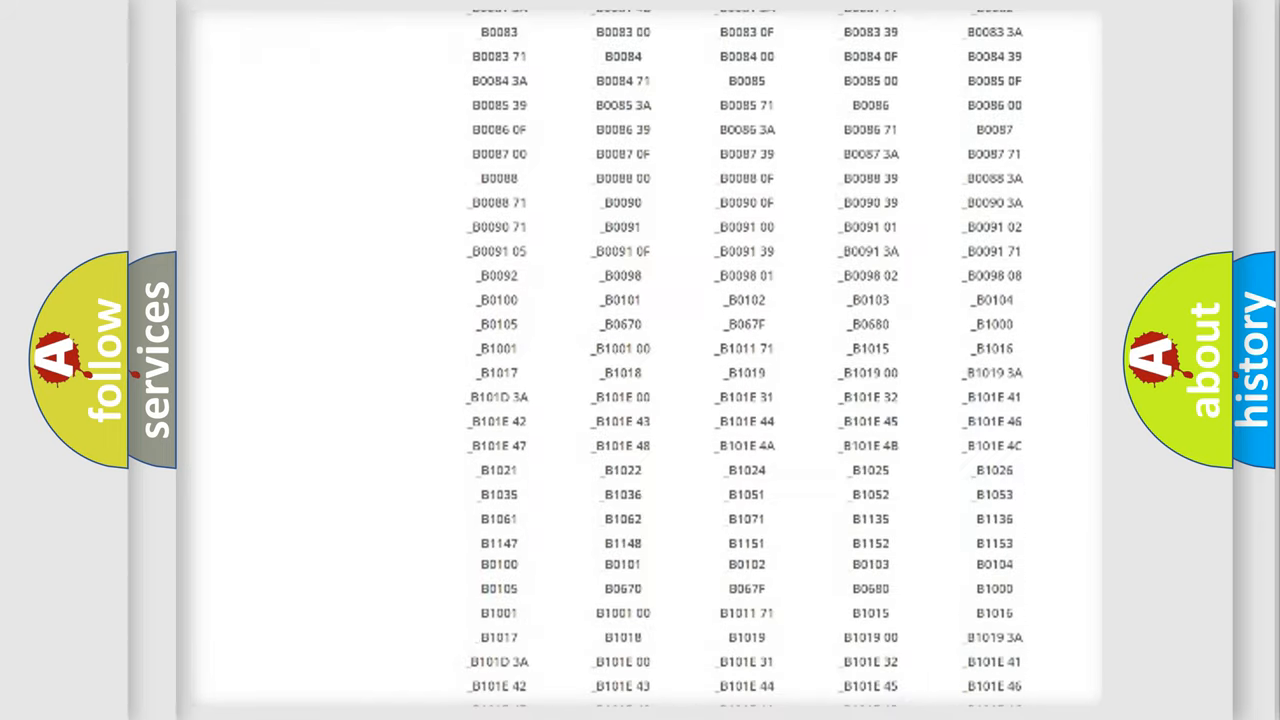
scroll("up", 3)
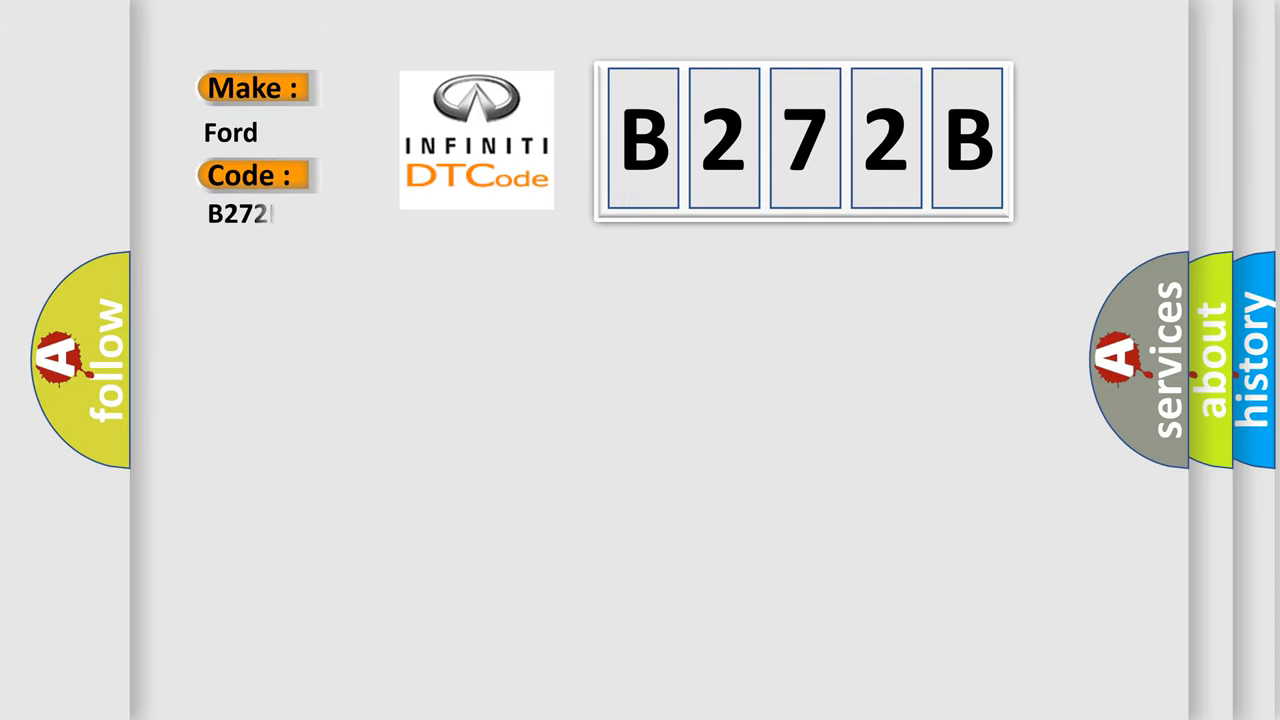
type("B")
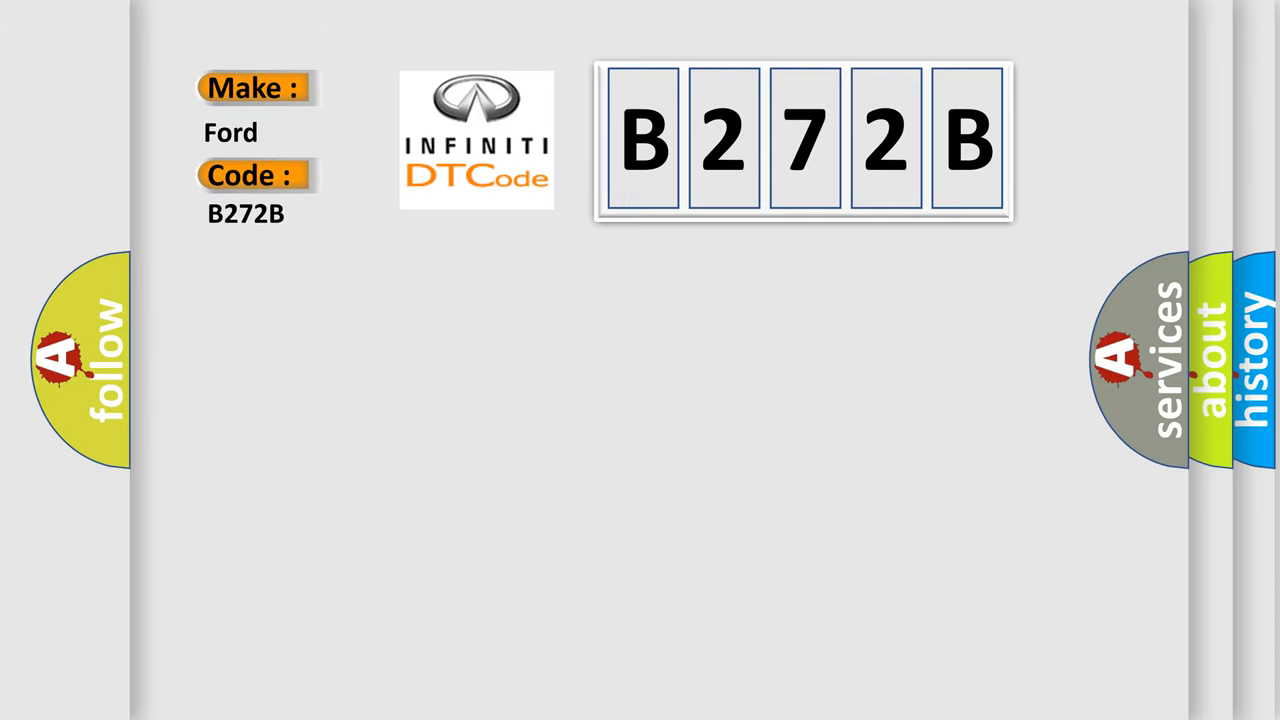